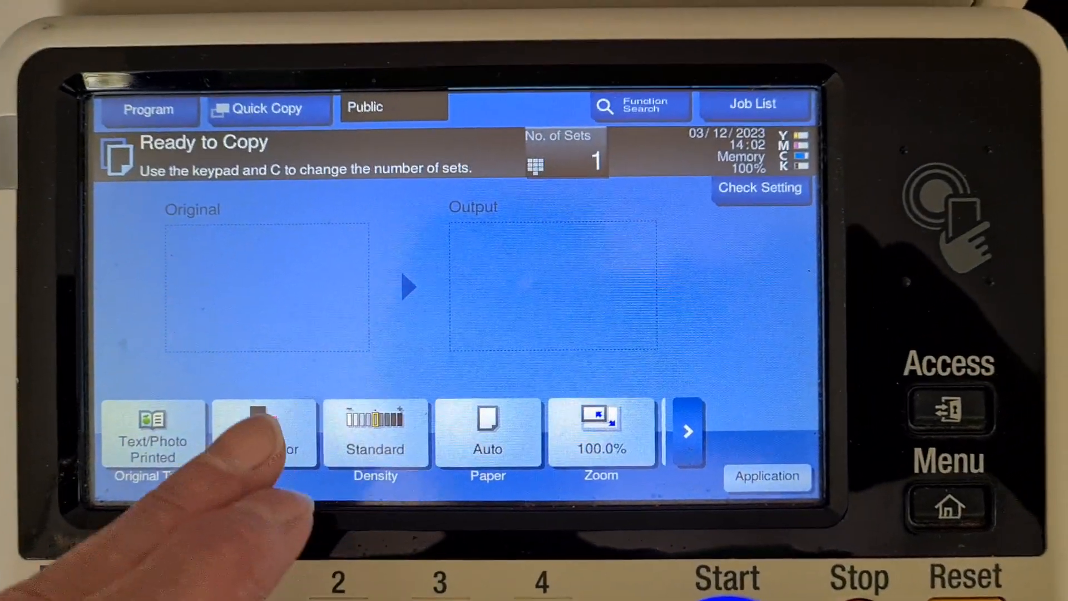
Step: Set the copy to Full Color, density -4, and A4 paper from tray 1
click(264, 433)
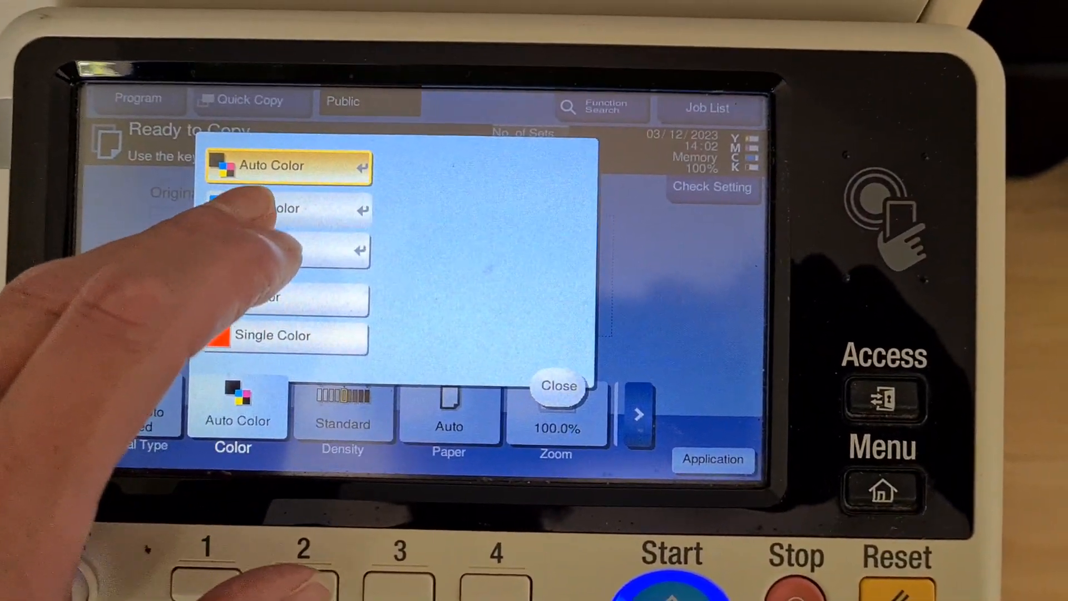
click(343, 415)
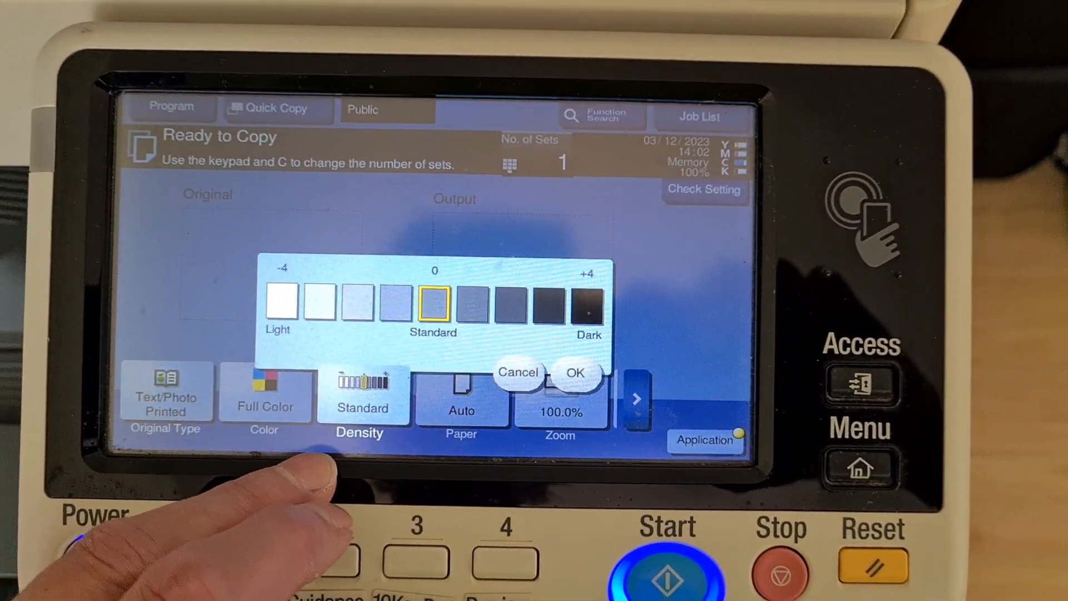
click(576, 373)
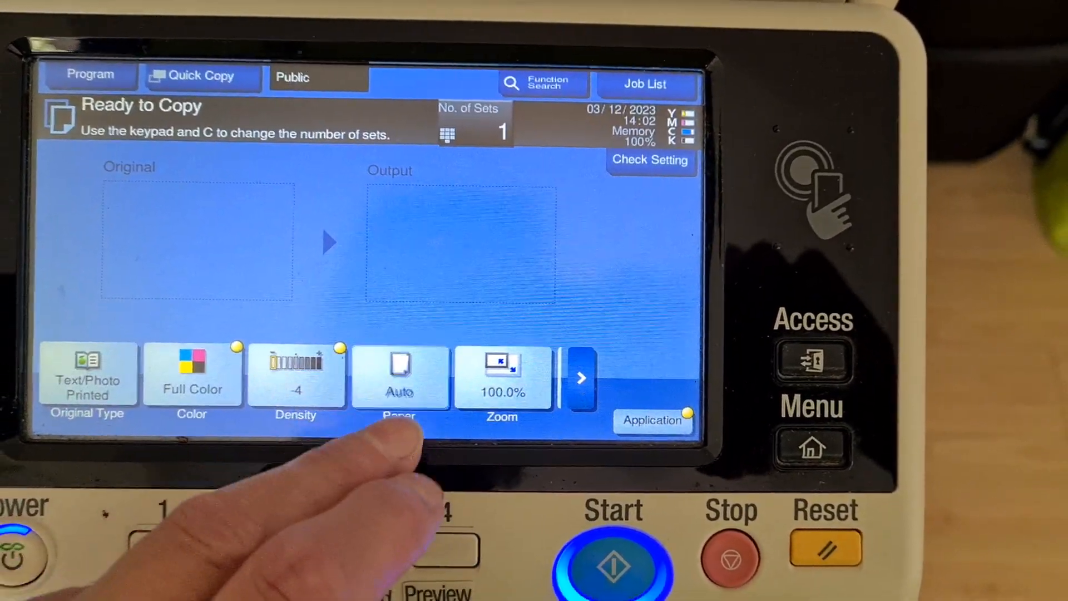
click(400, 374)
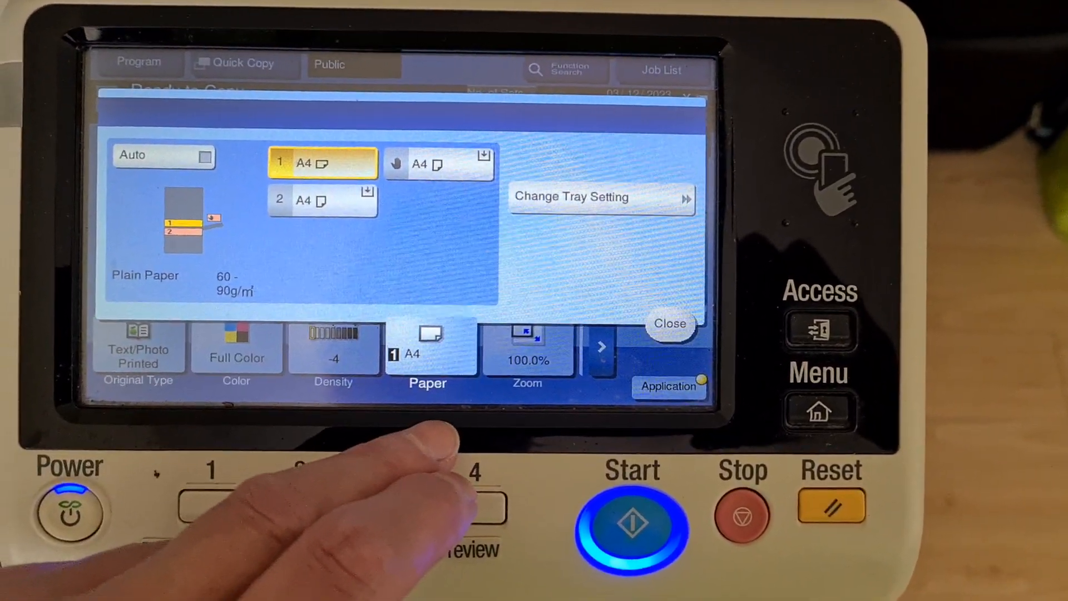
click(669, 324)
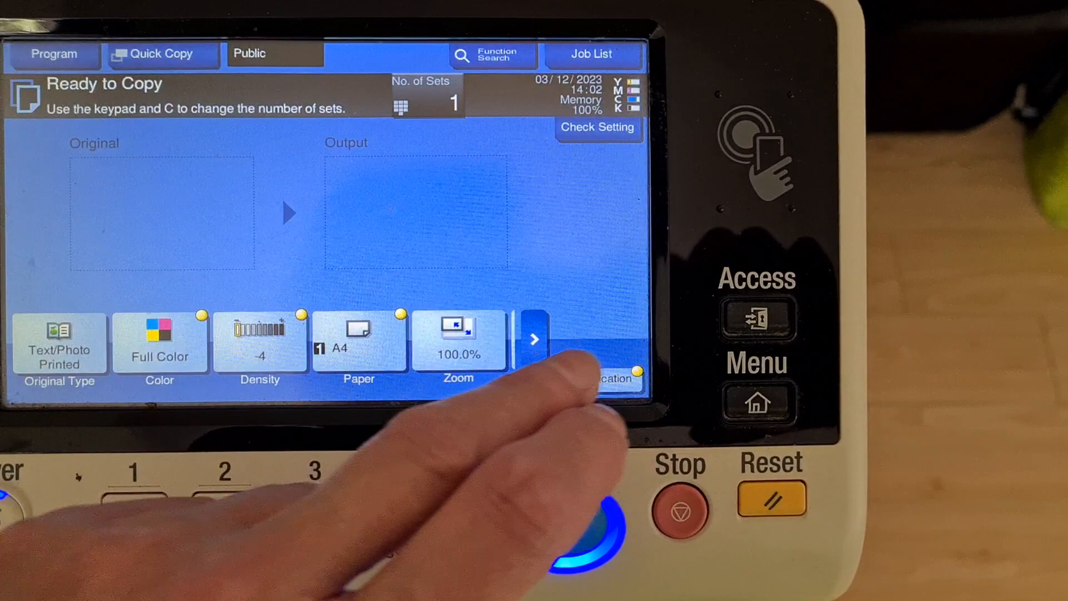
Step: Set zoom to the 141.4% A4→A3 / B5→B4 enlargement preset
click(458, 339)
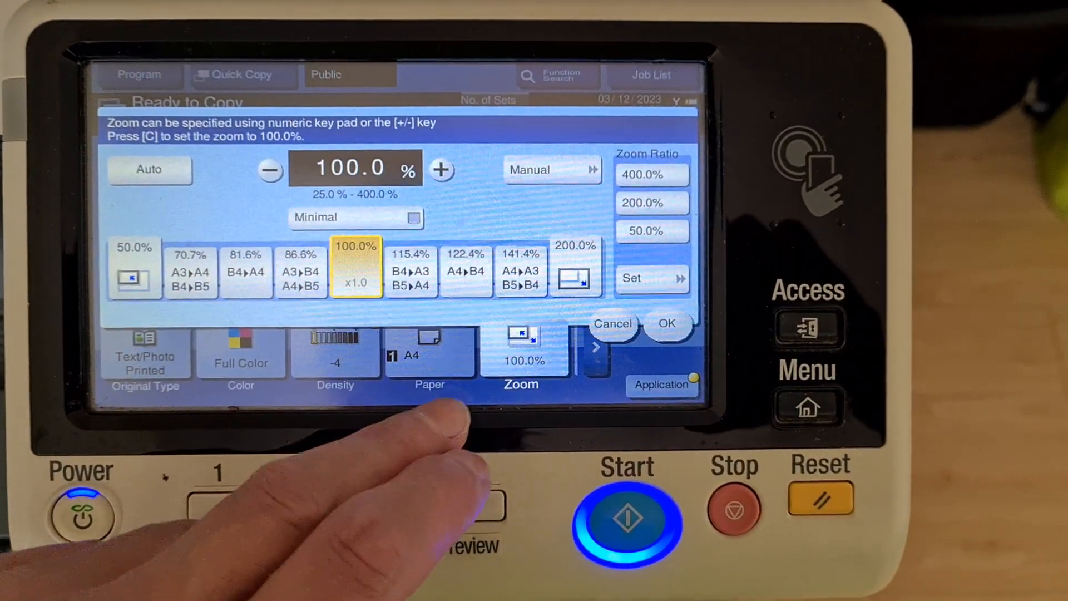
click(667, 324)
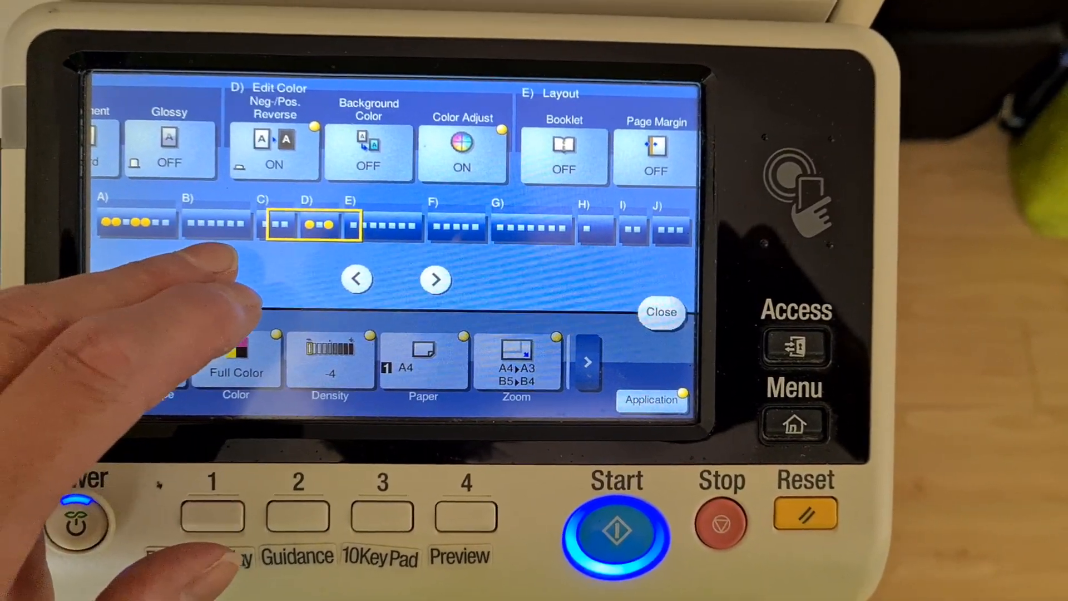
Step: In Color Adjust, move past Copy Density and lower Brightness to -3
click(462, 147)
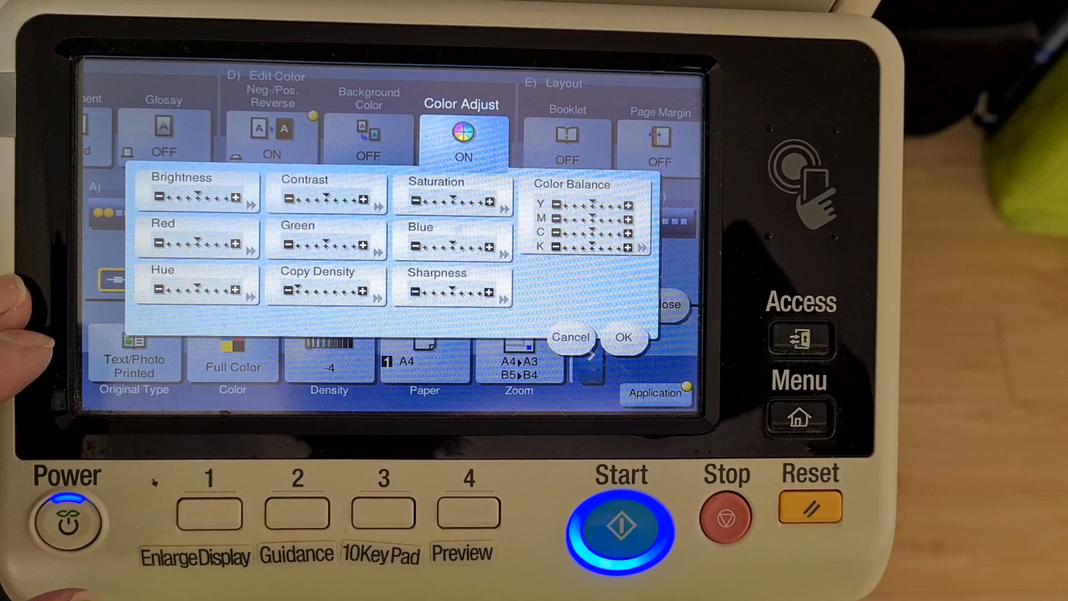
click(325, 286)
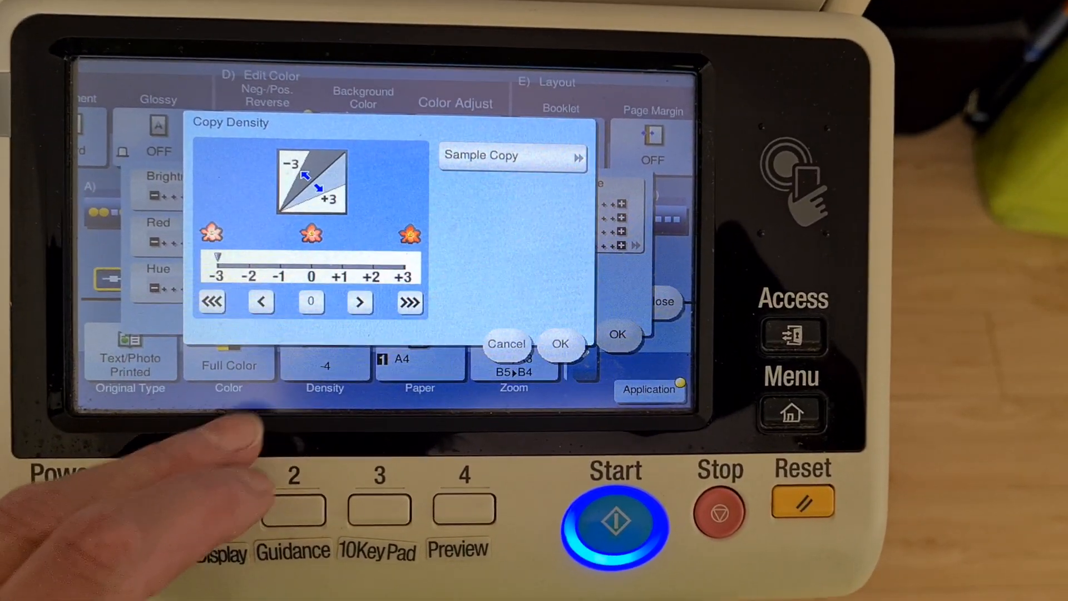
click(560, 343)
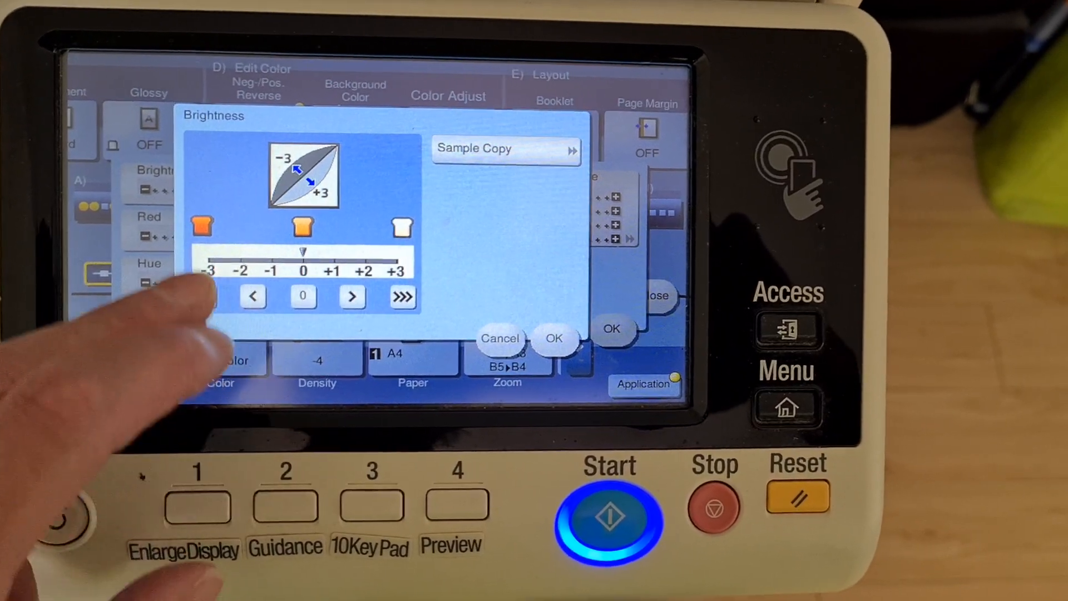
click(553, 338)
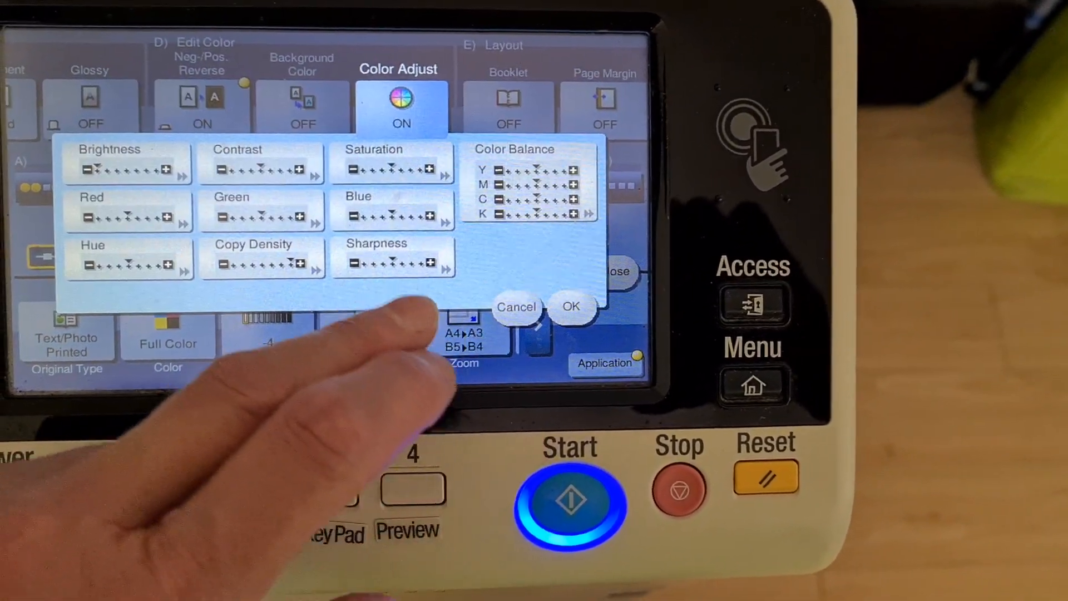
Step: Raise saturation, blue and sharpness, lower black color balance, and confirm to return
click(394, 261)
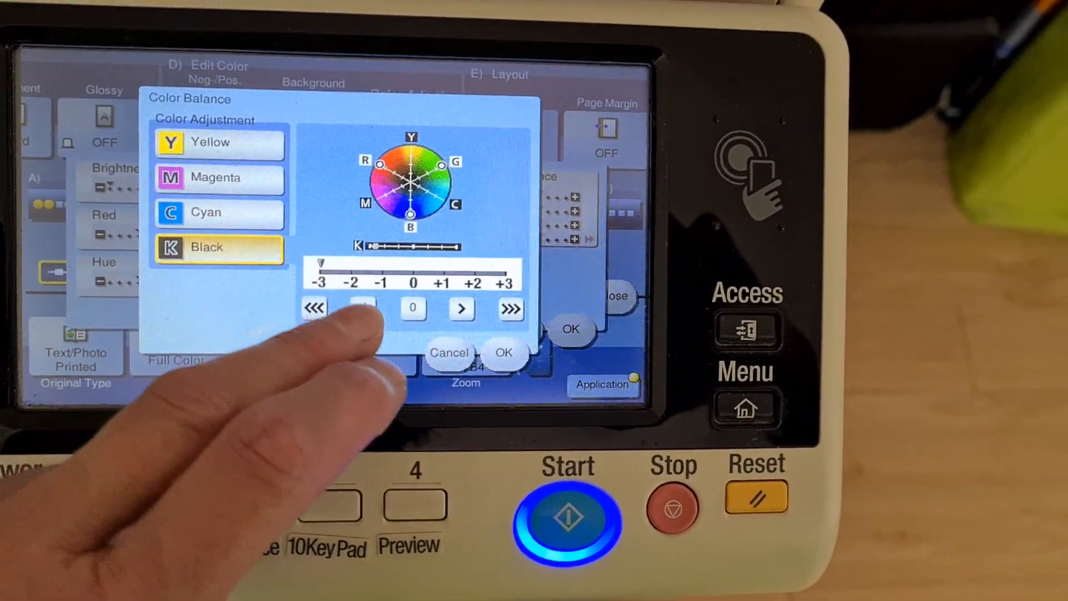
click(504, 352)
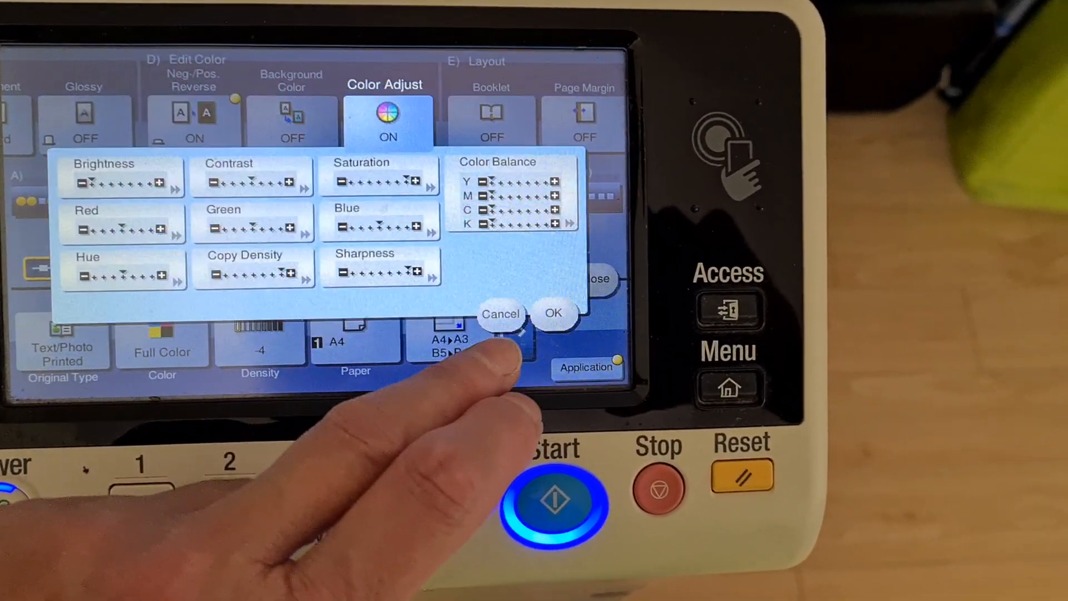
click(553, 314)
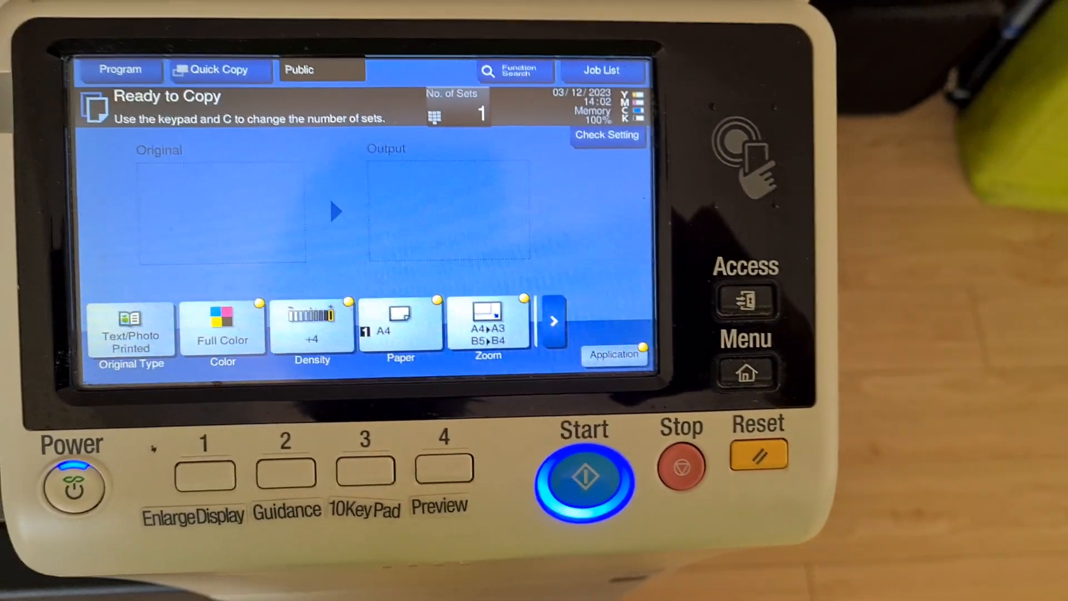